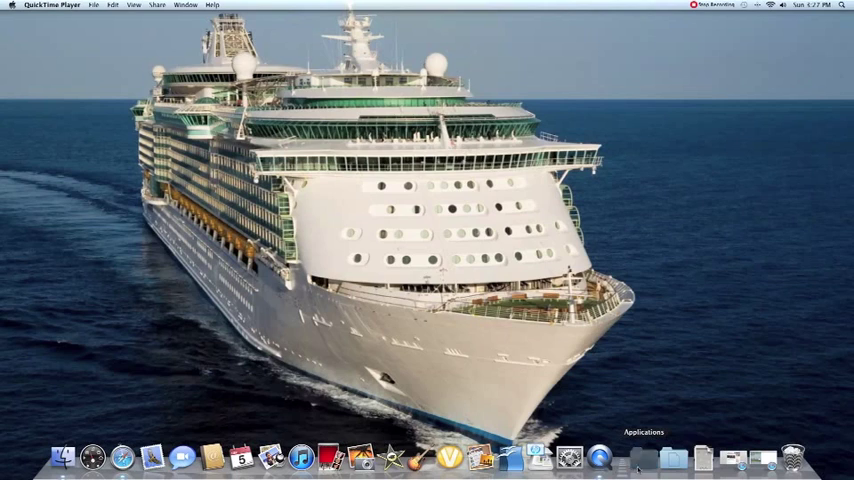
# Step: Launch Front Row from its Dock icon, landing on the main menu
pyautogui.click(658, 466)
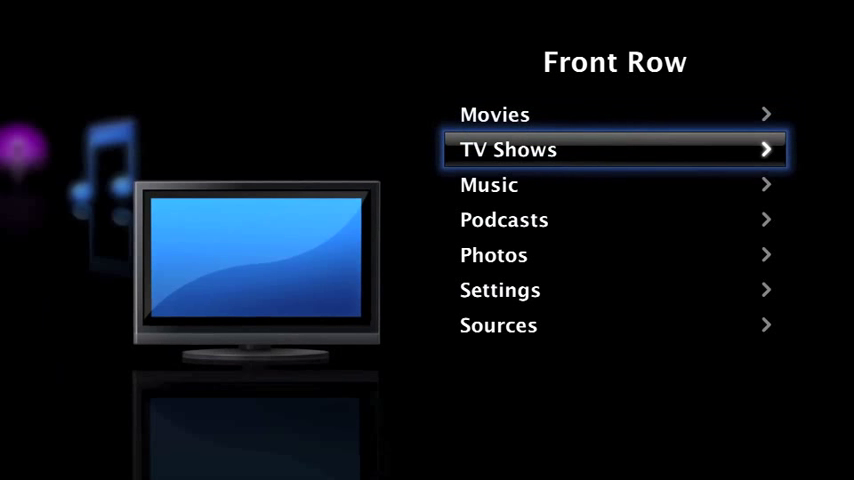
# Step: Move down the main menu from TV Shows past Podcasts toward Settings
pyautogui.press('down')
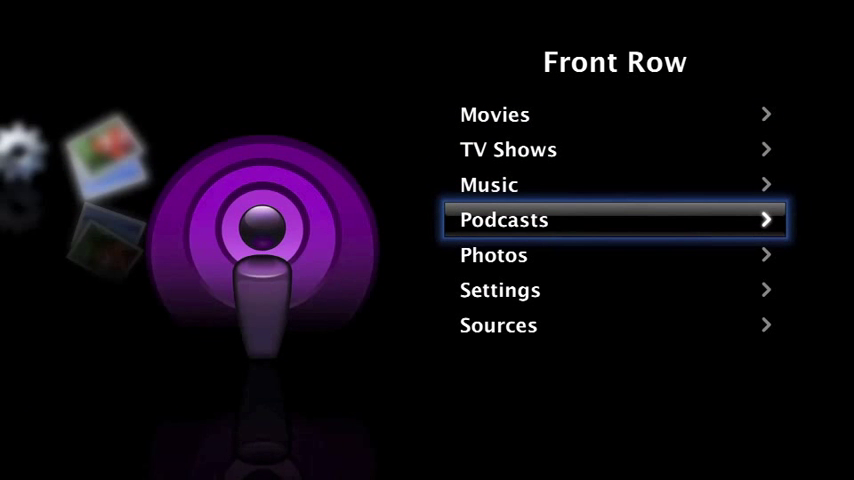
pyautogui.press('down')
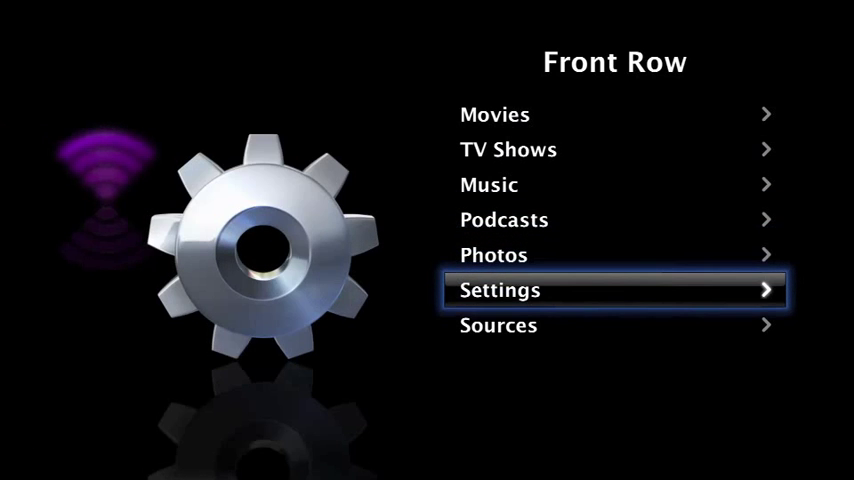
pyautogui.press('down')
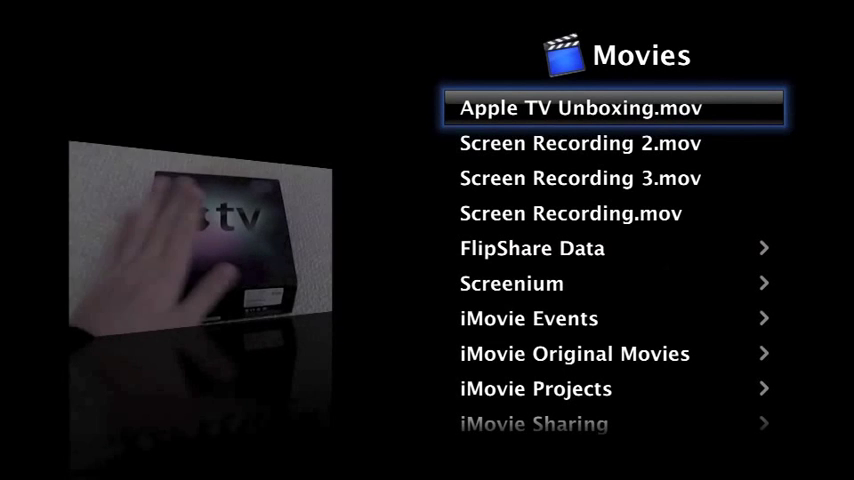
# Step: Scroll down the Movies file list past Apple TV Unboxing.mov
pyautogui.scroll(-3)
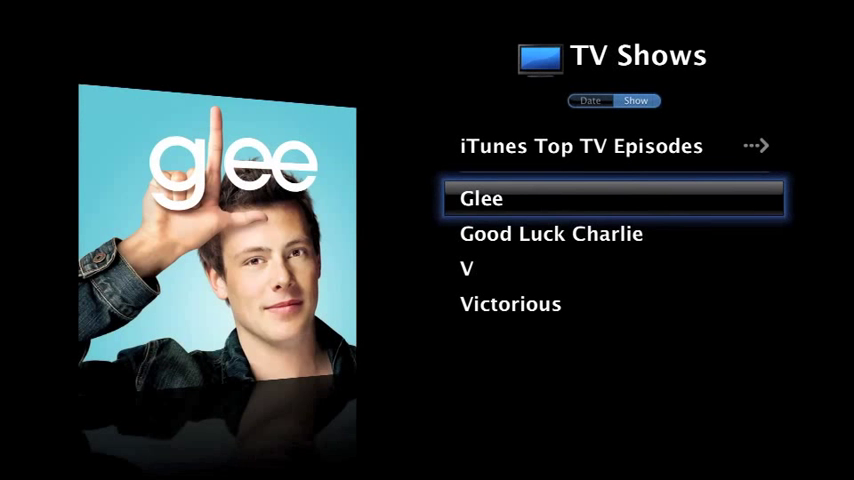
# Step: Step down the TV Shows list from Glee toward Victorious, then exit Front Row
pyautogui.press('down')
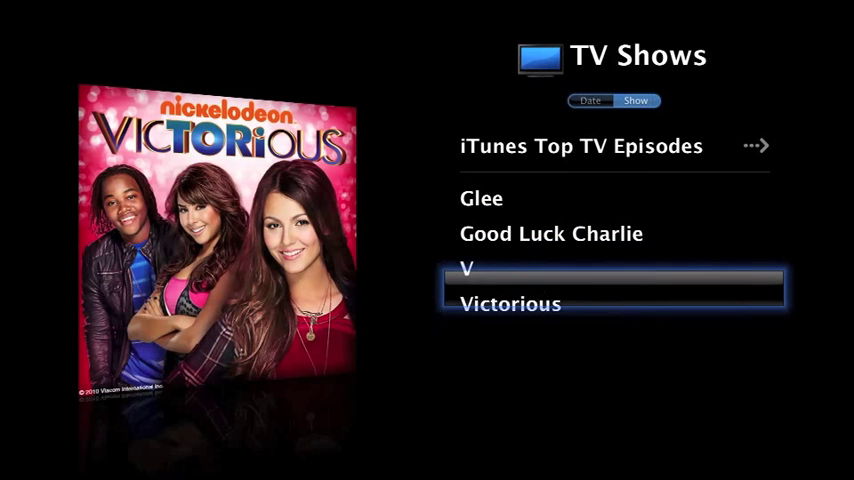
pyautogui.press('Escape')
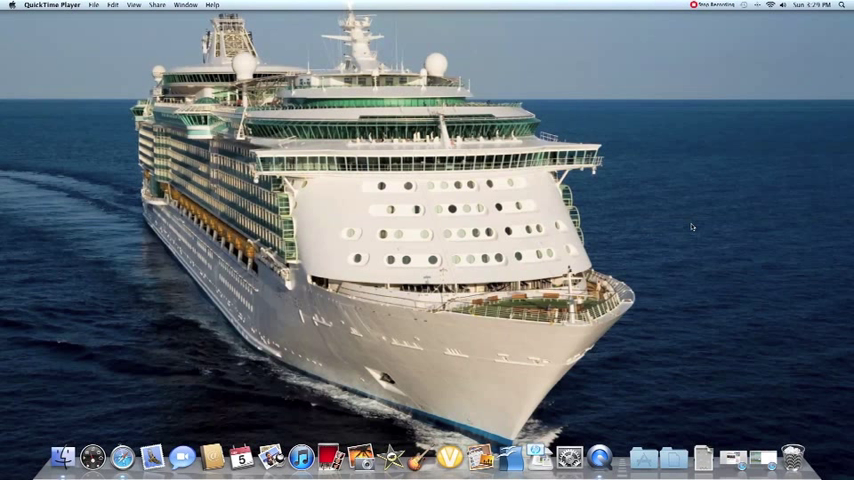
pyautogui.moveTo(588, 8)
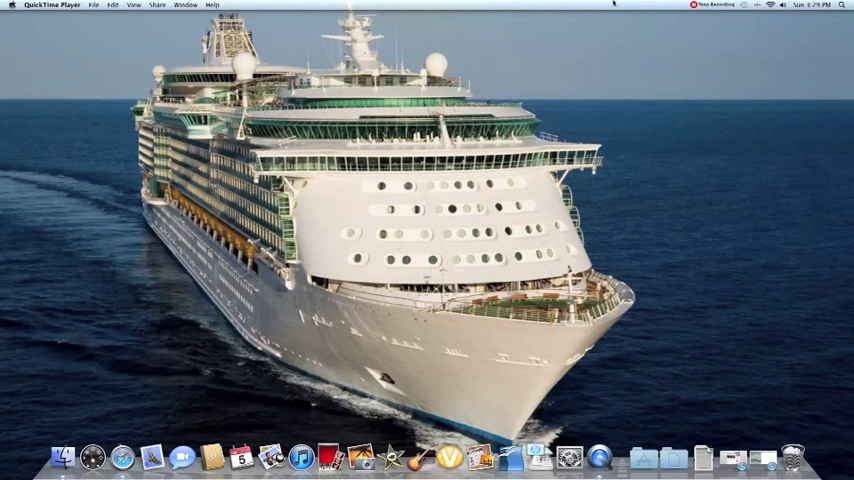